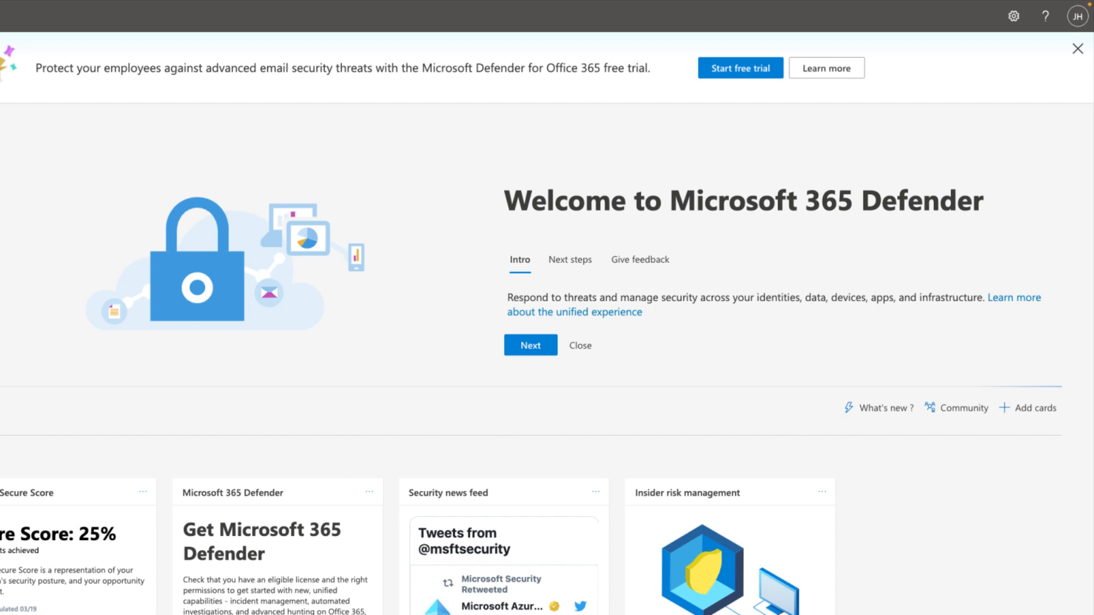
Reach the Defender for Office 365 trial page via the Trials list and its Learn more link.
left_click(11, 15)
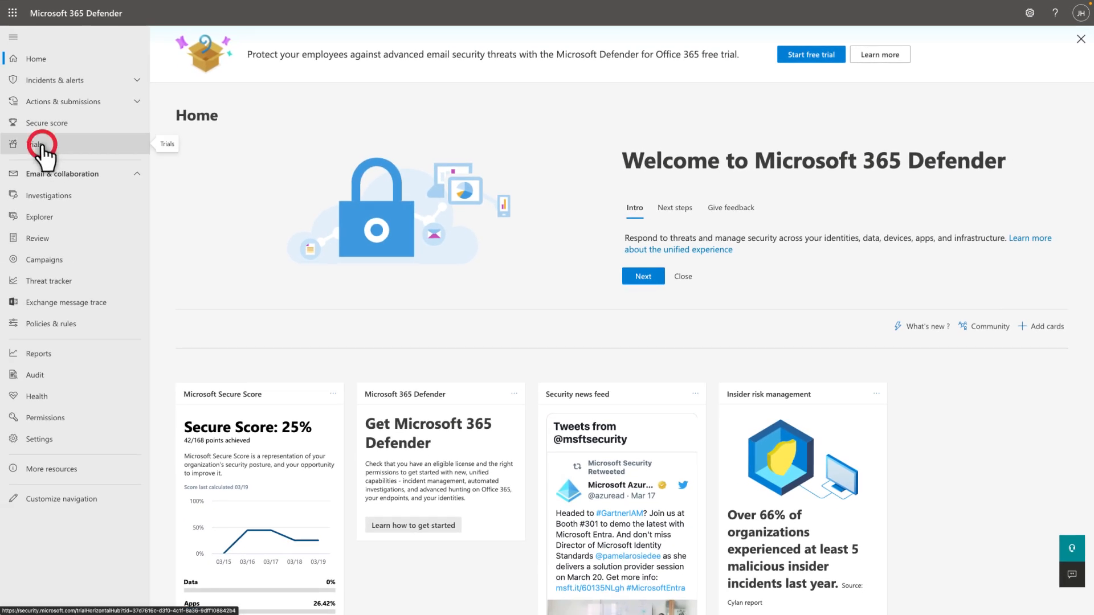
left_click(33, 143)
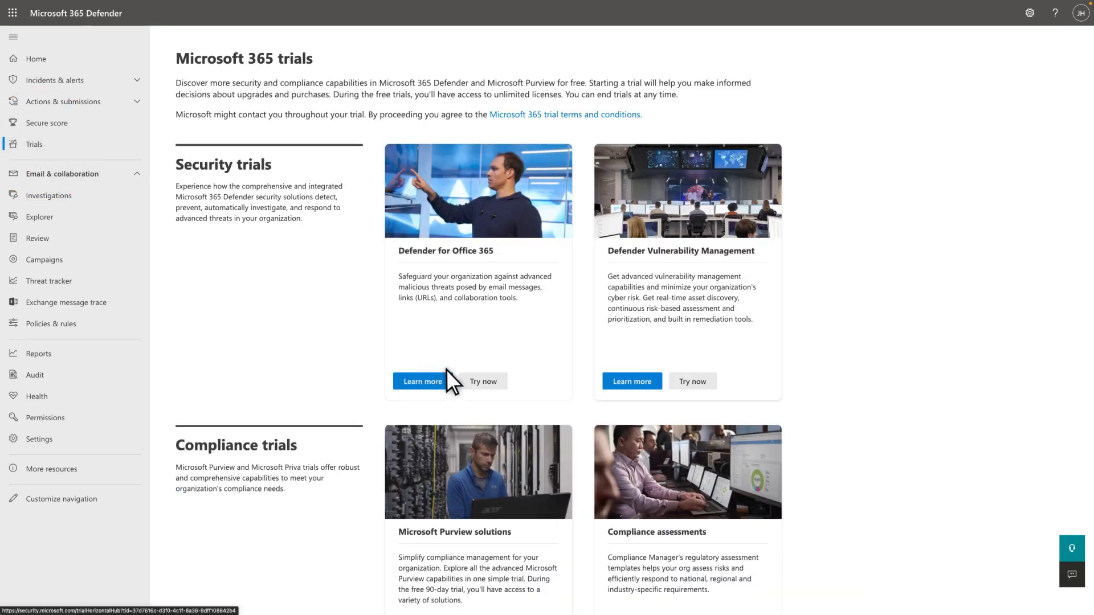
left_click(422, 382)
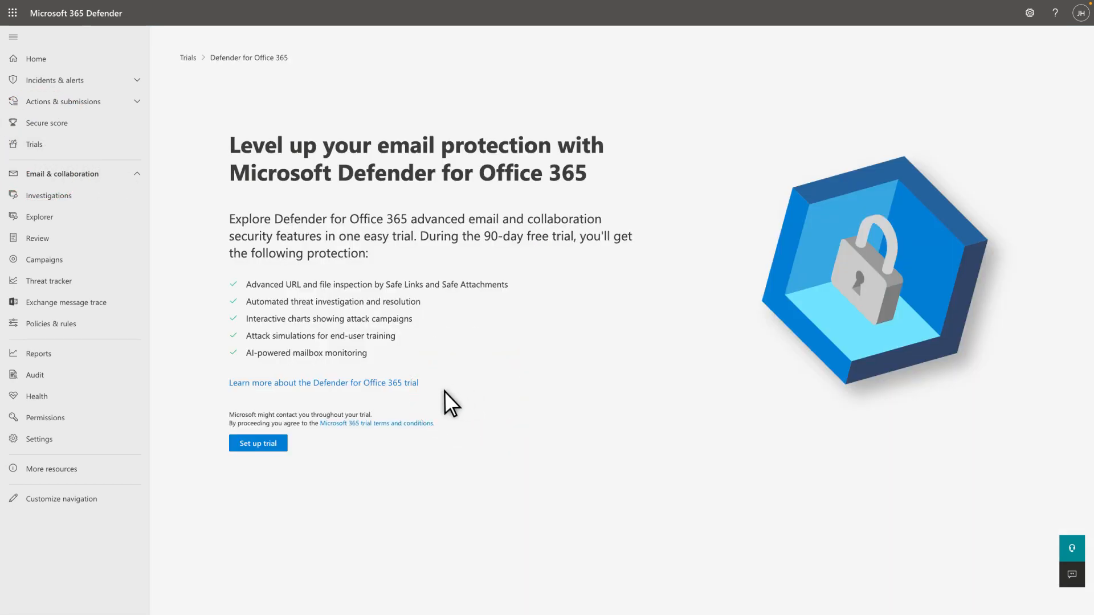
Run trial setup keeping 'Yes, protect my organization' and All users, then finish with Done.
left_click(258, 443)
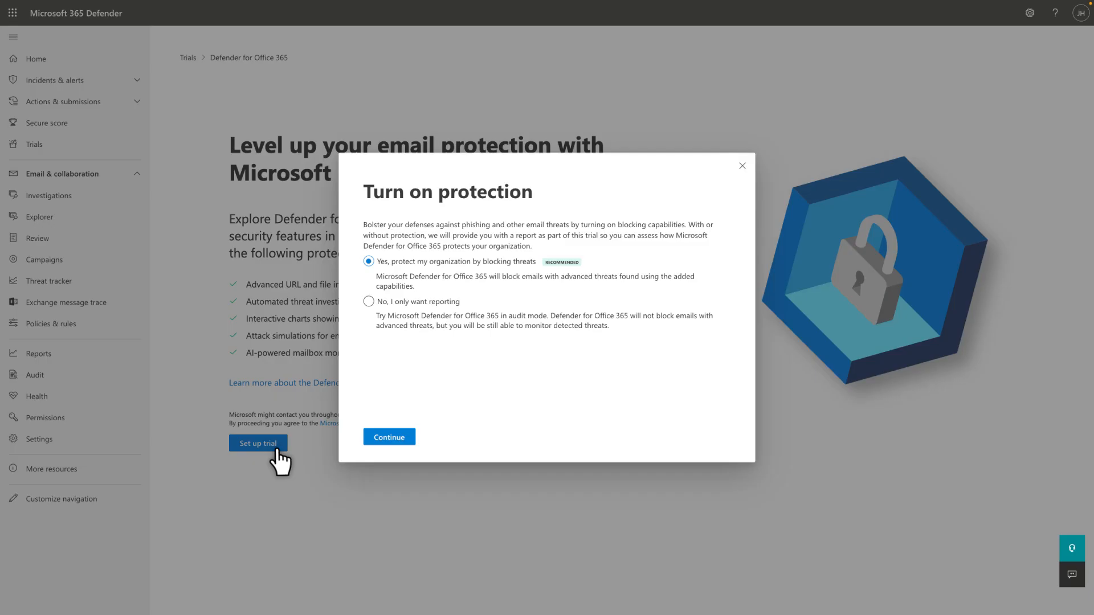
mouse_move(283, 464)
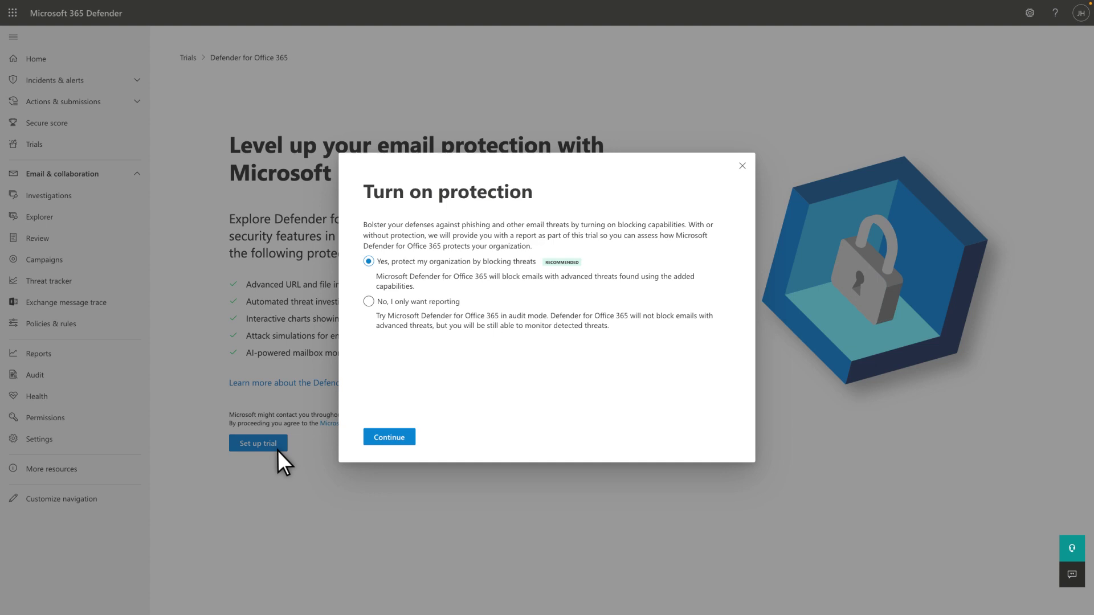
left_click(389, 437)
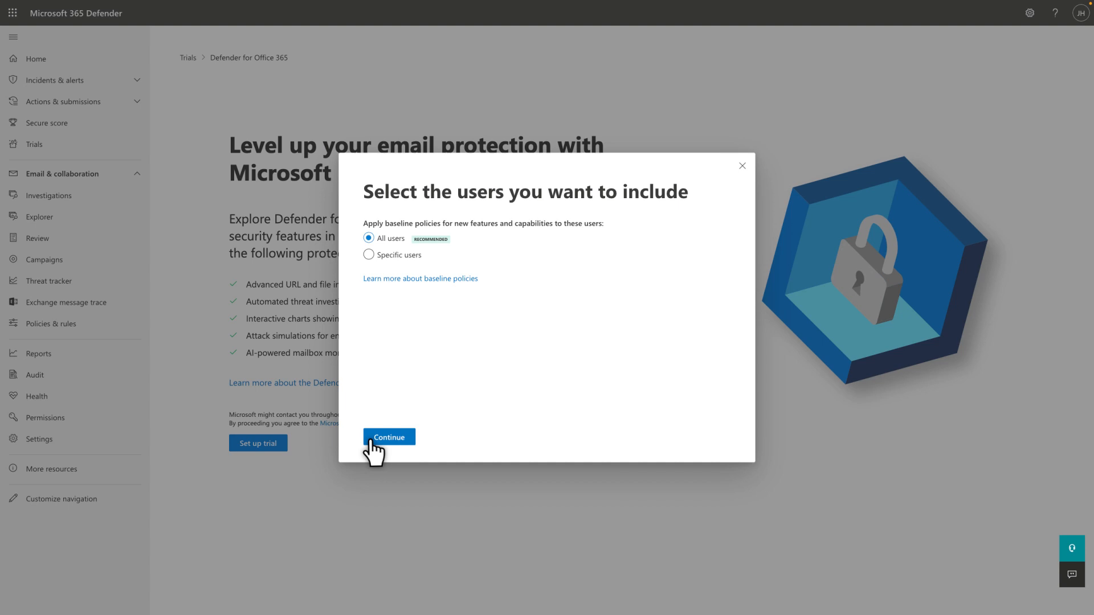
left_click(388, 437)
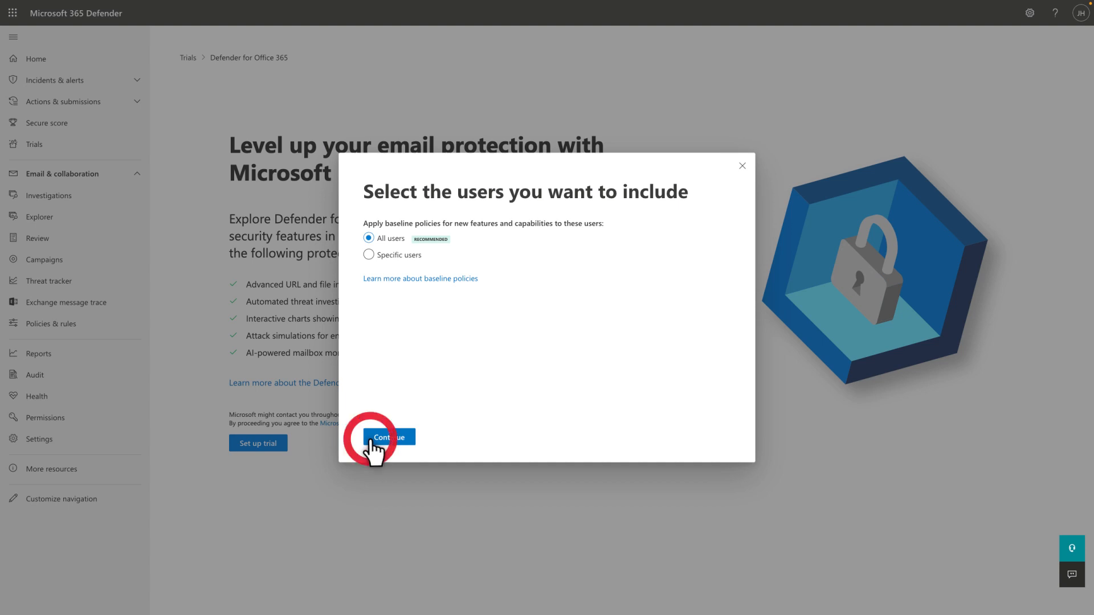
left_click(388, 438)
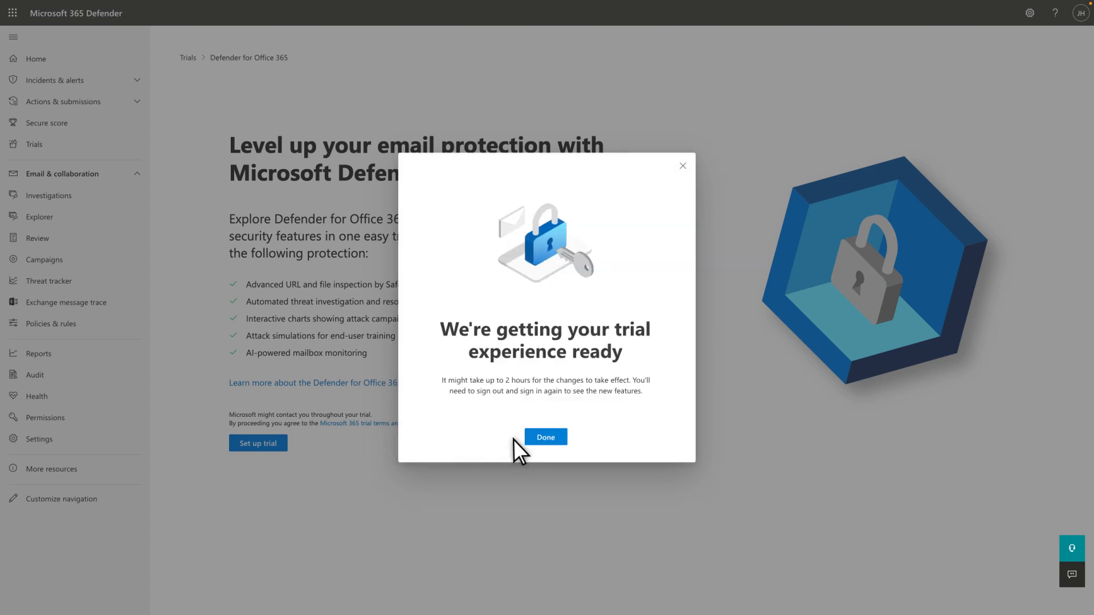
left_click(544, 437)
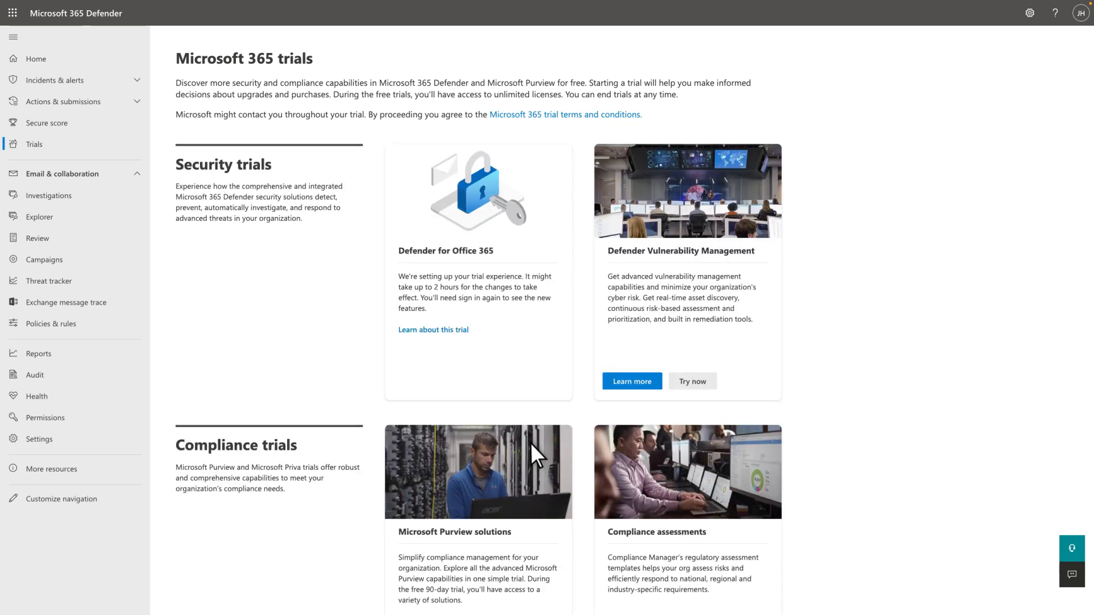
Review the Evaluation policy under Threat policies > Anti-phishing and Safe Links, then return to Trials.
left_click(50, 322)
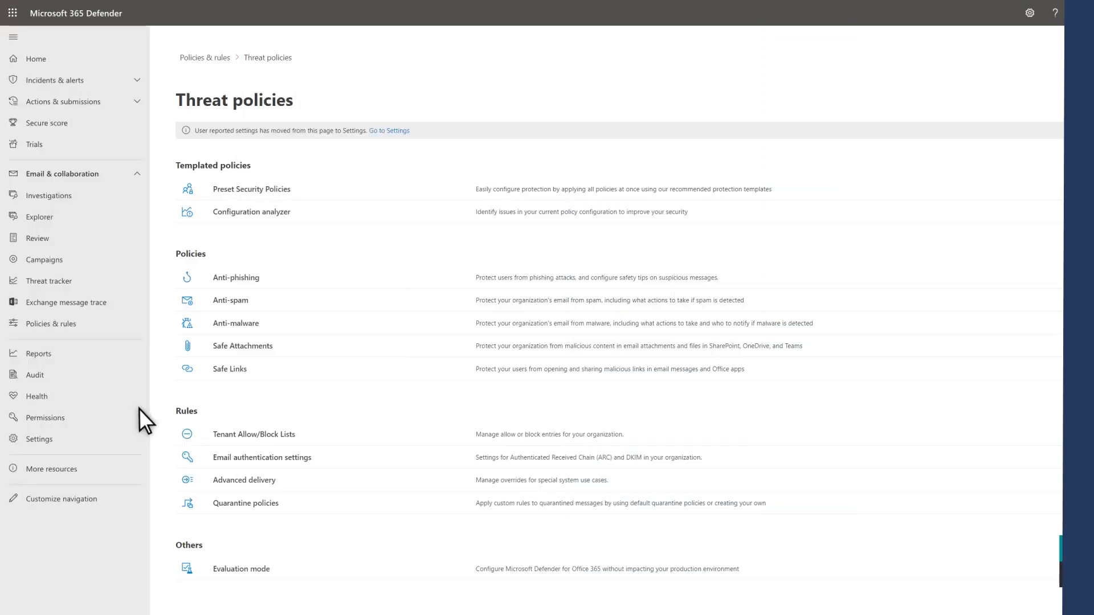
left_click(236, 277)
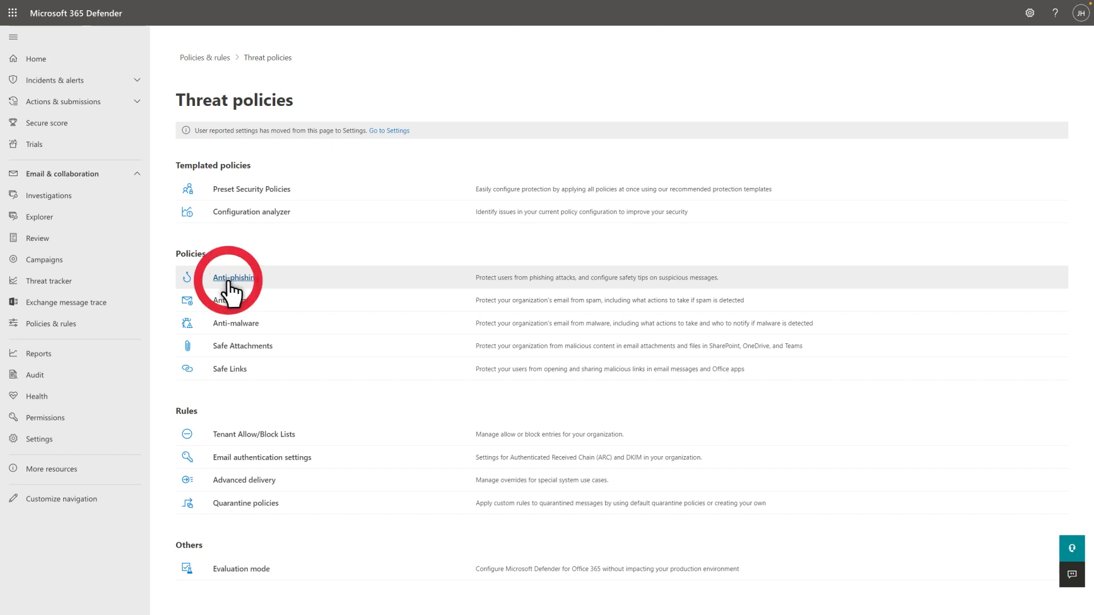
left_click(232, 277)
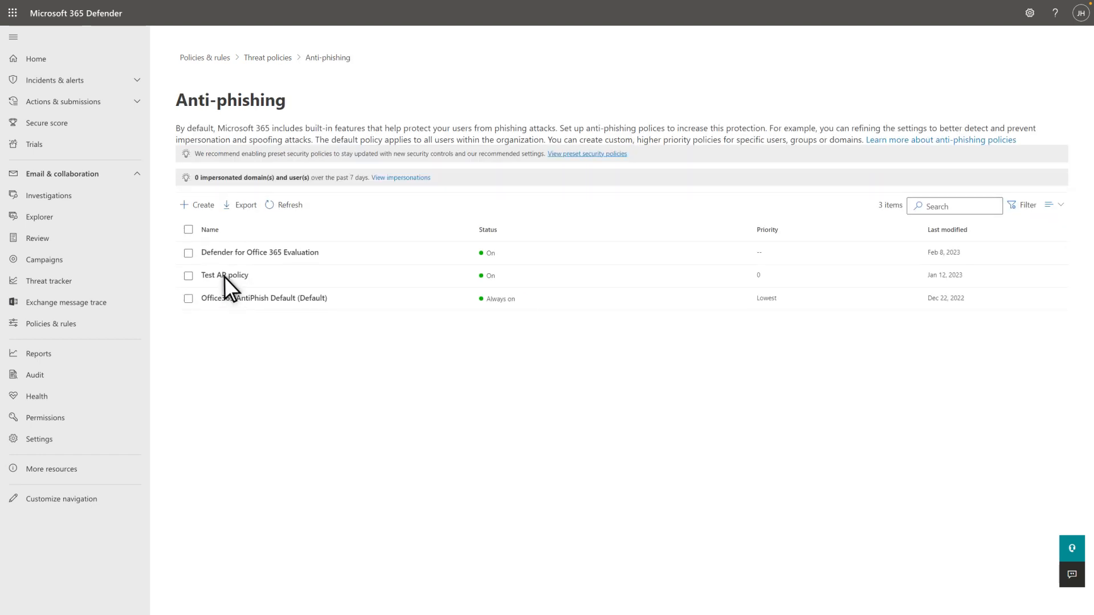
left_click(260, 252)
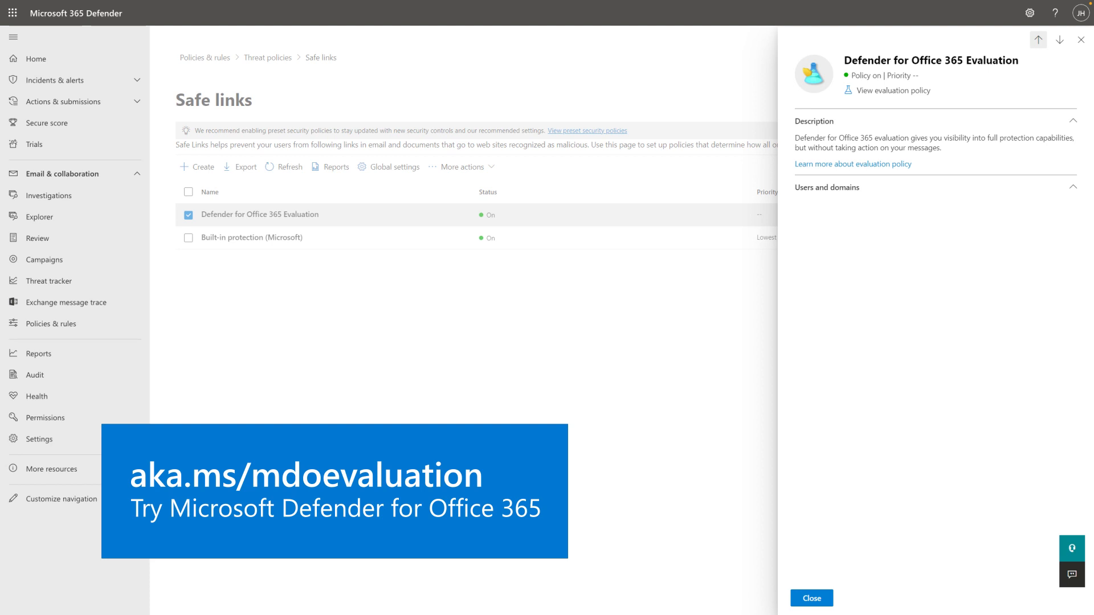
left_click(33, 145)
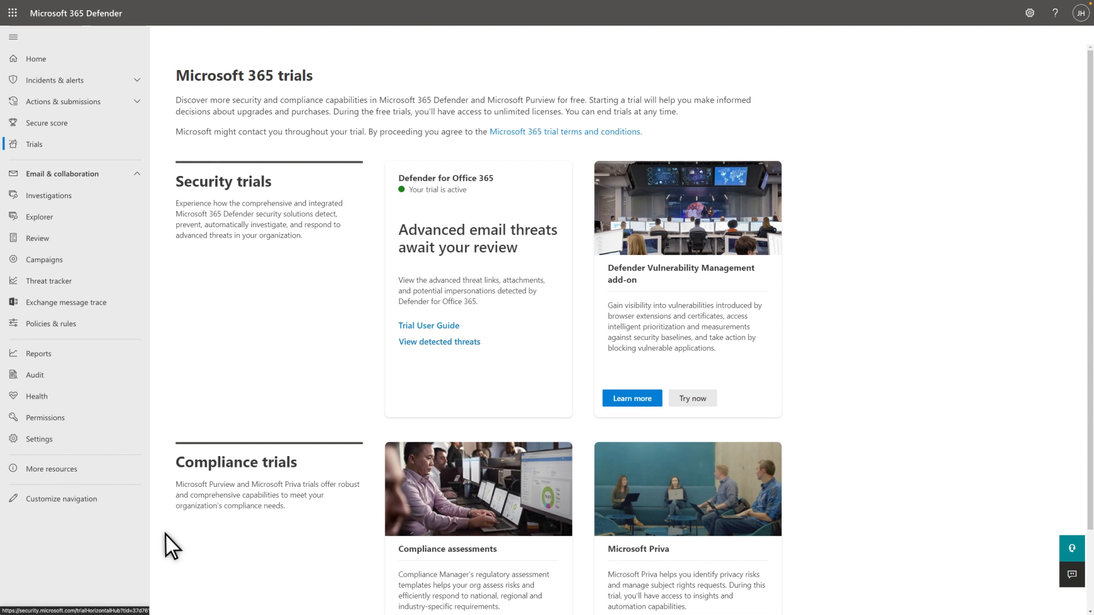
mouse_move(383, 357)
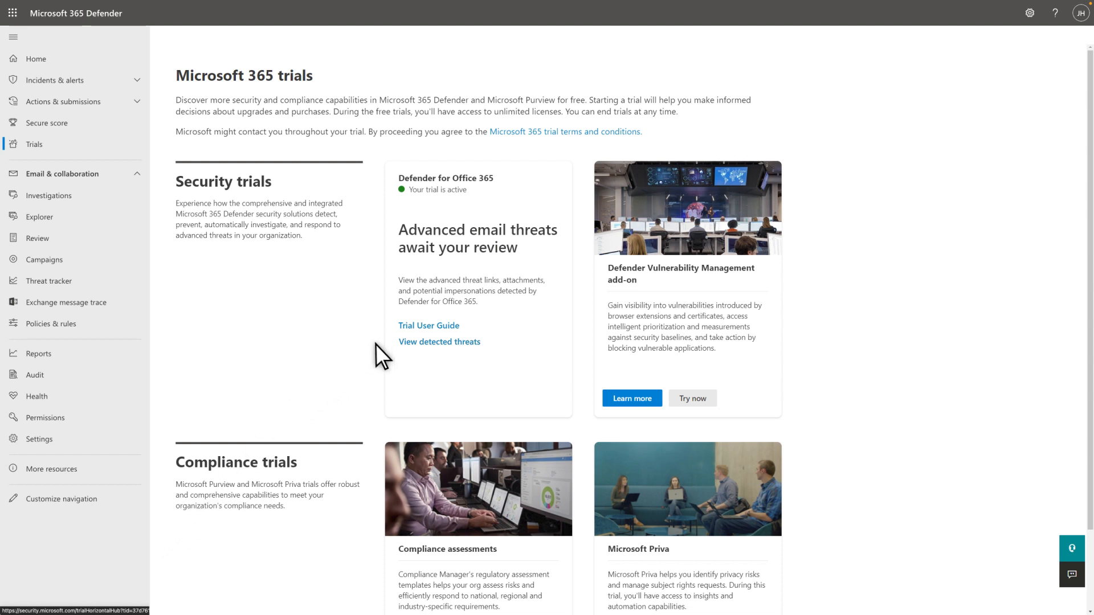
mouse_move(429, 326)
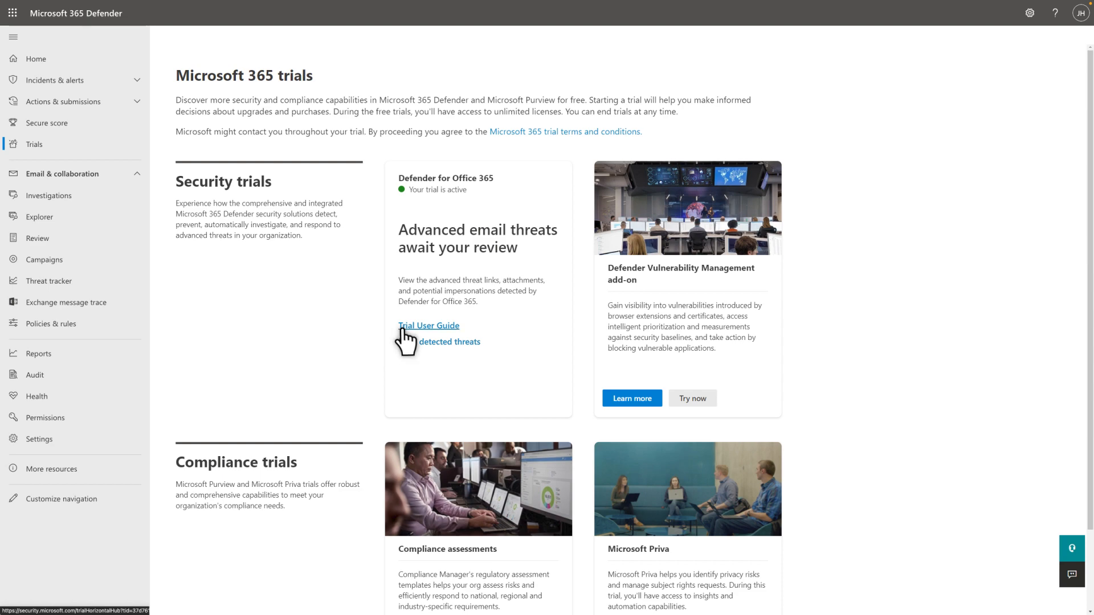
Read the Trial user guide on Microsoft Learn down to the Blocking mode section.
left_click(429, 325)
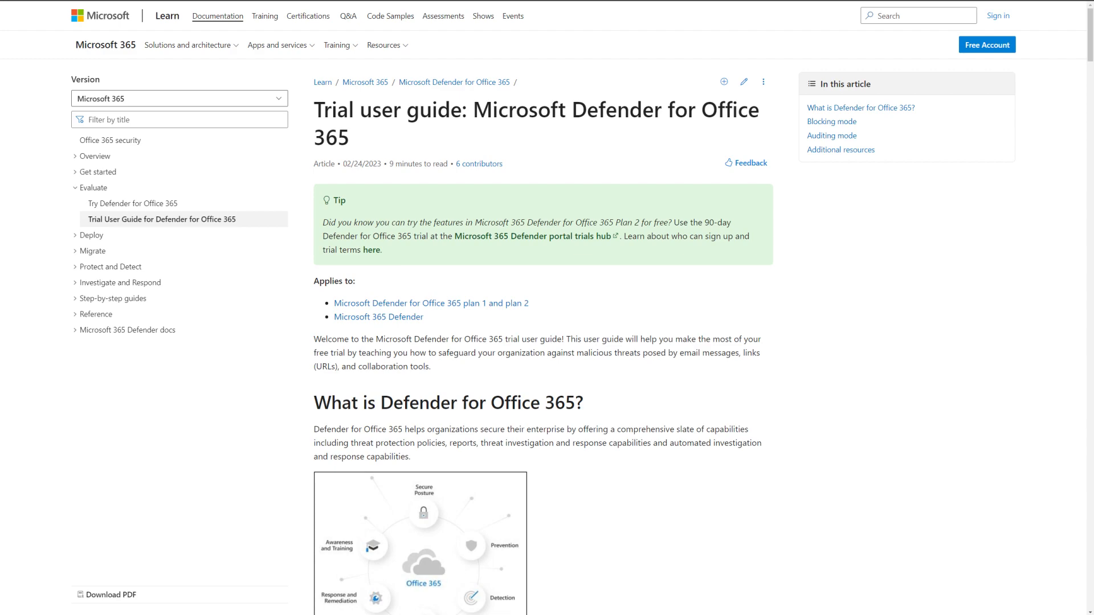
scroll("down", 3)
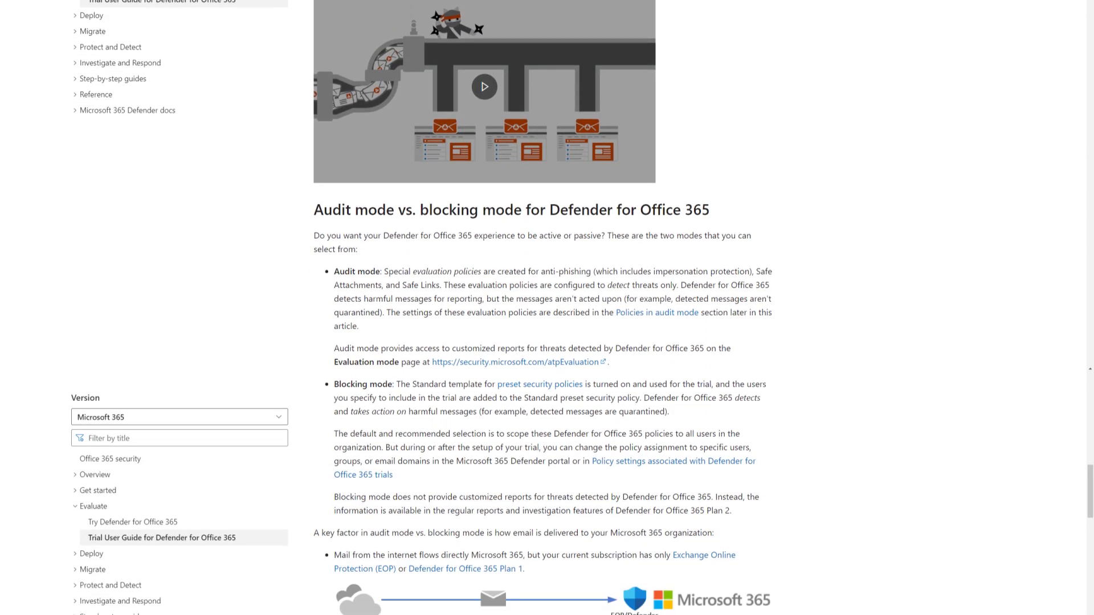
scroll("down", 3)
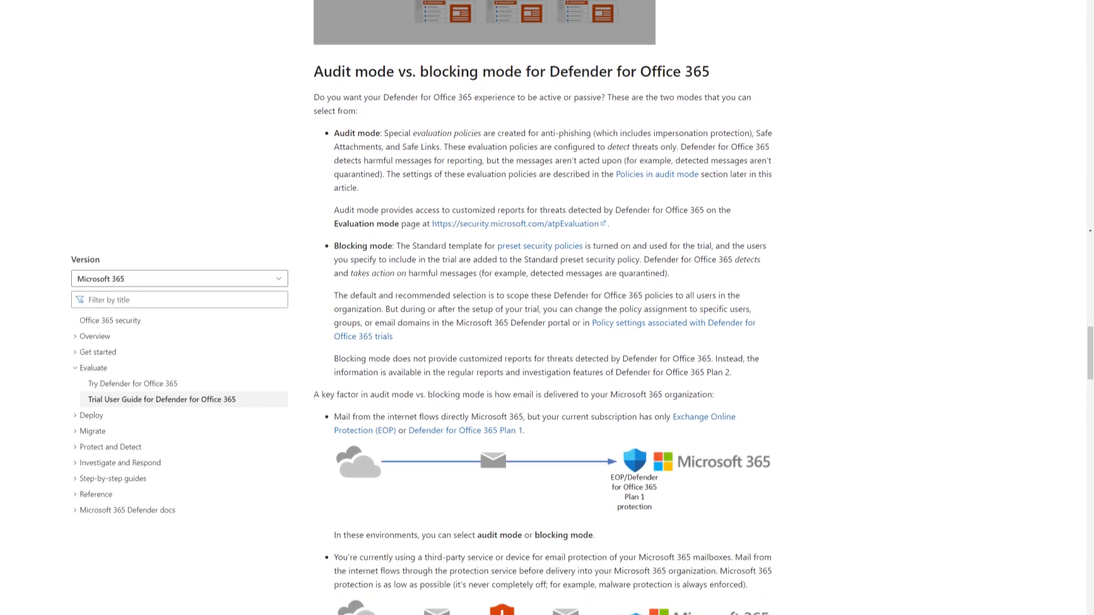
scroll("down", 3)
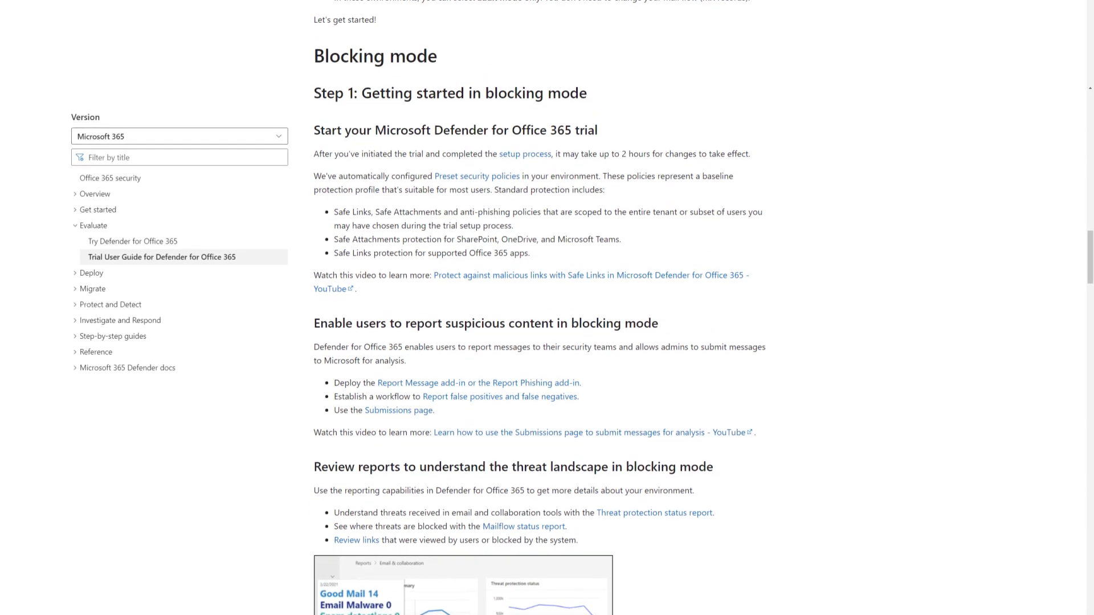
scroll("down", 3)
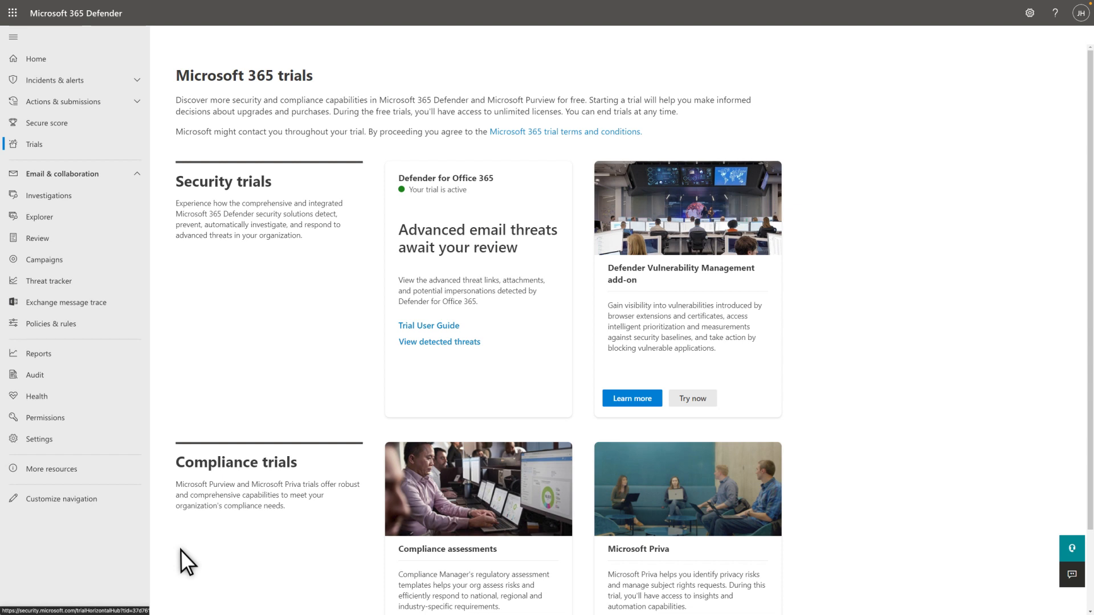
mouse_move(440, 342)
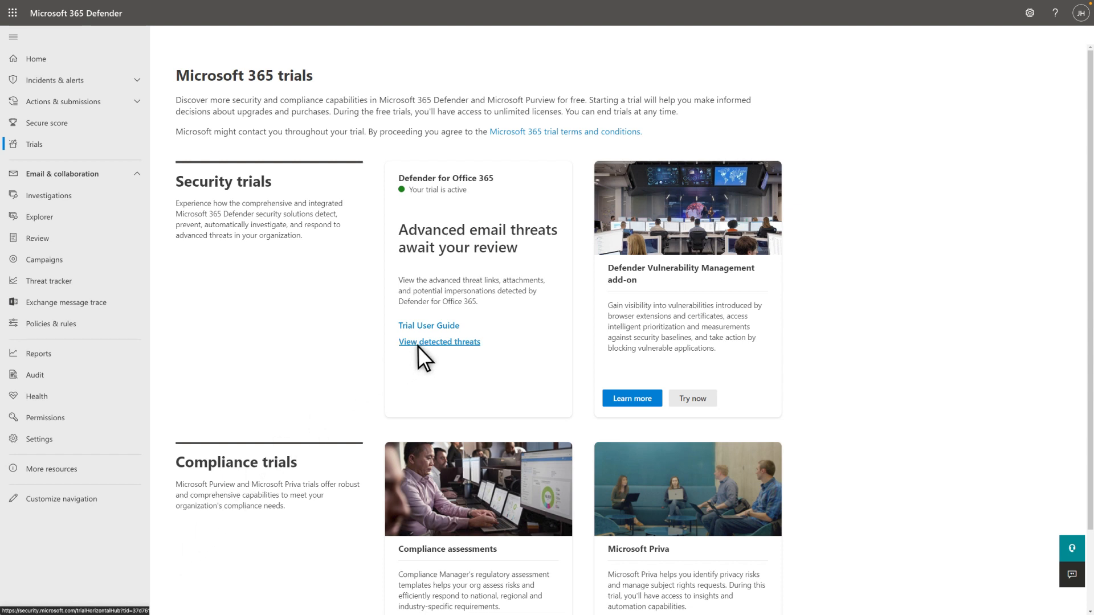
View detected threats from the trial card to load the evaluation dashboard.
left_click(438, 342)
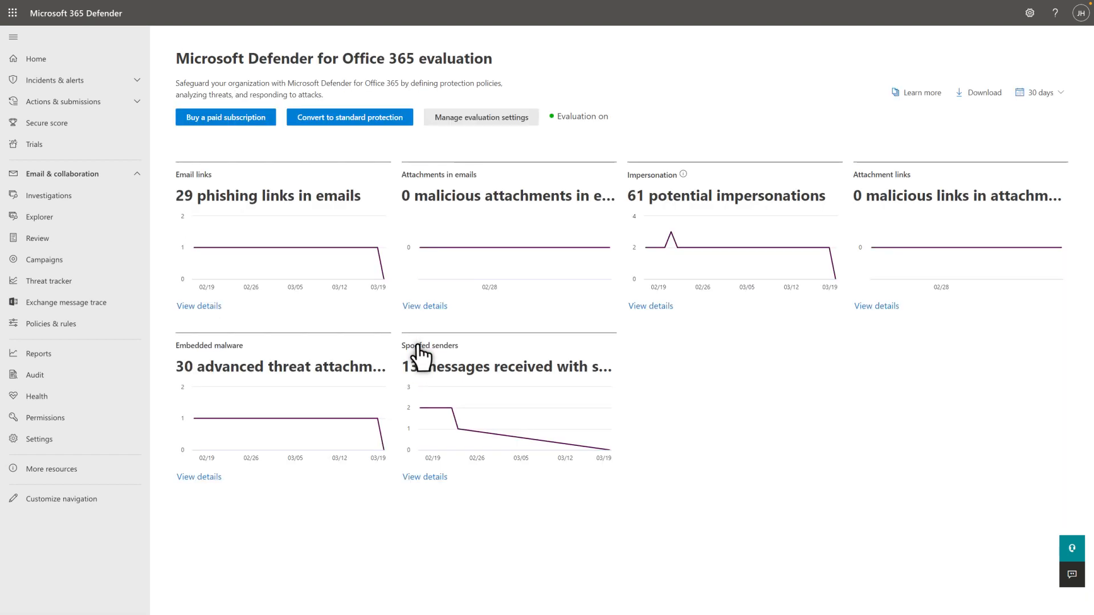
mouse_move(424, 359)
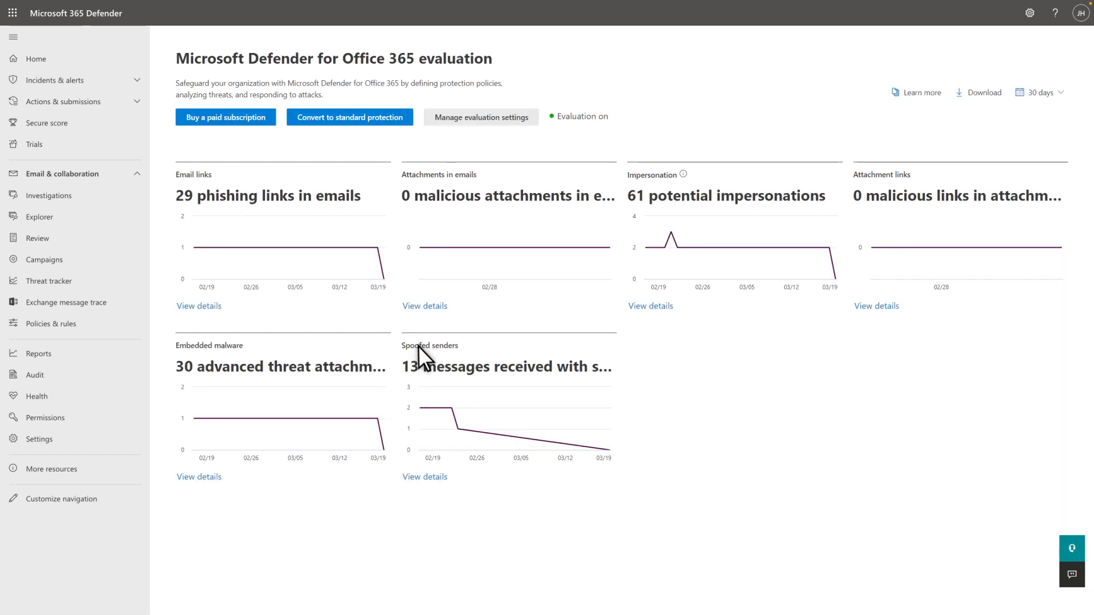
mouse_move(417, 190)
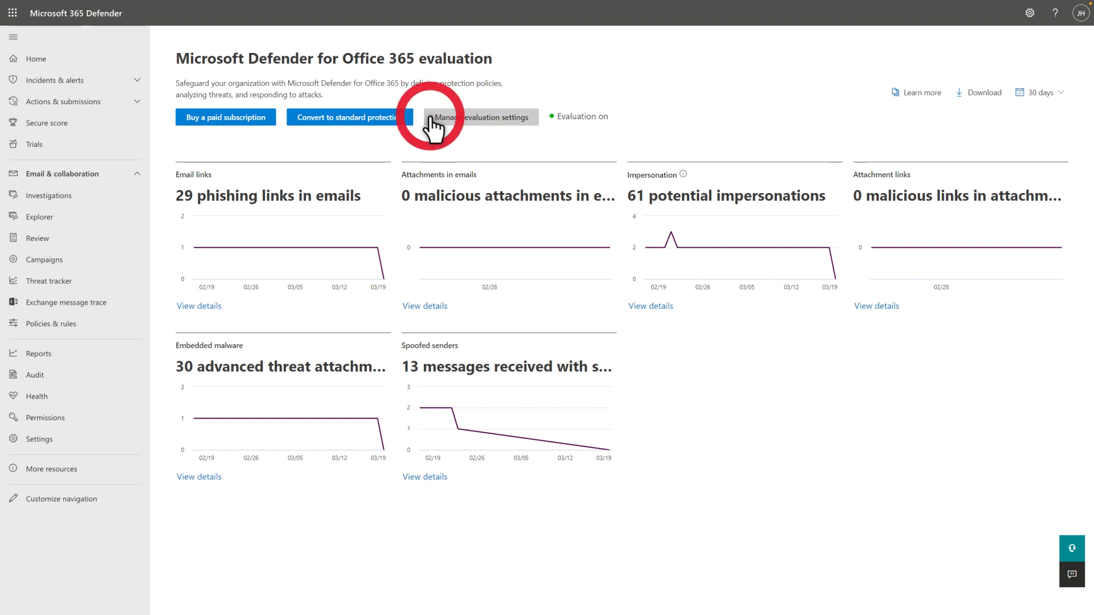
left_click(480, 116)
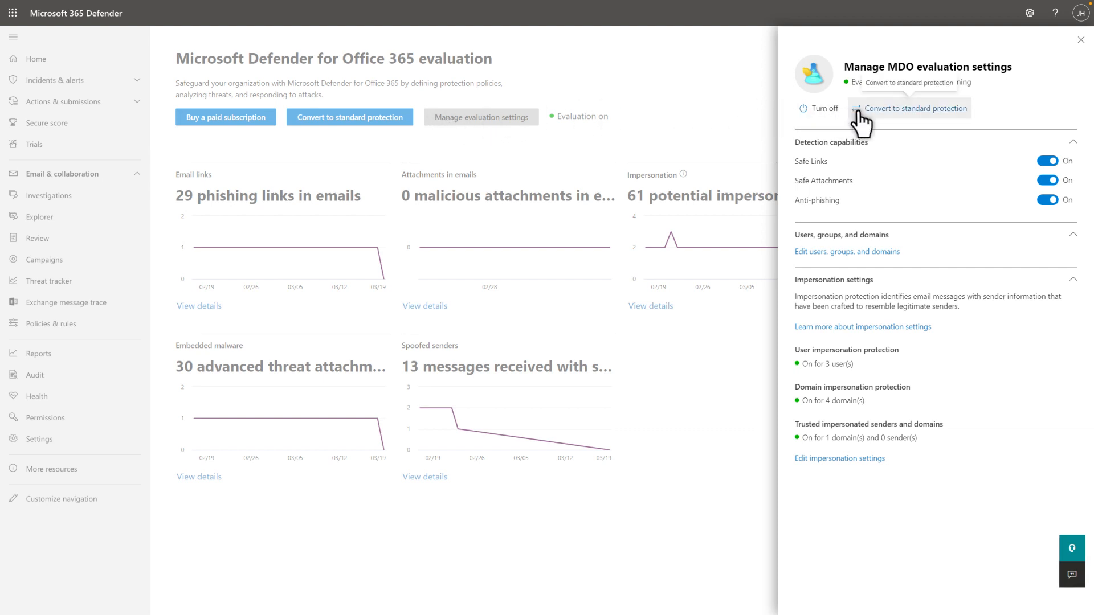
left_click(913, 109)
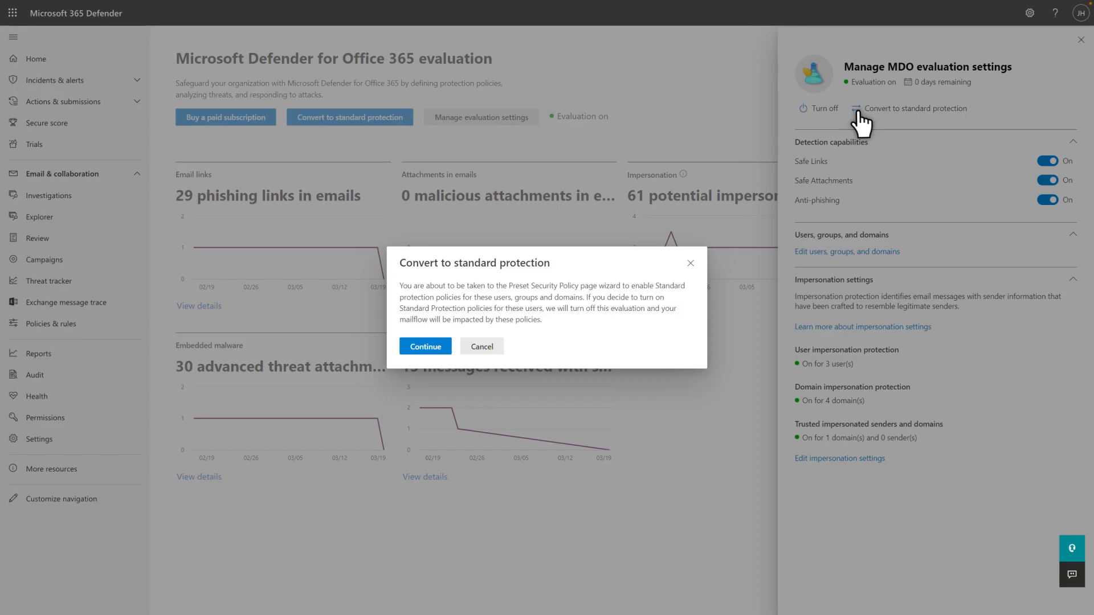
mouse_move(865, 124)
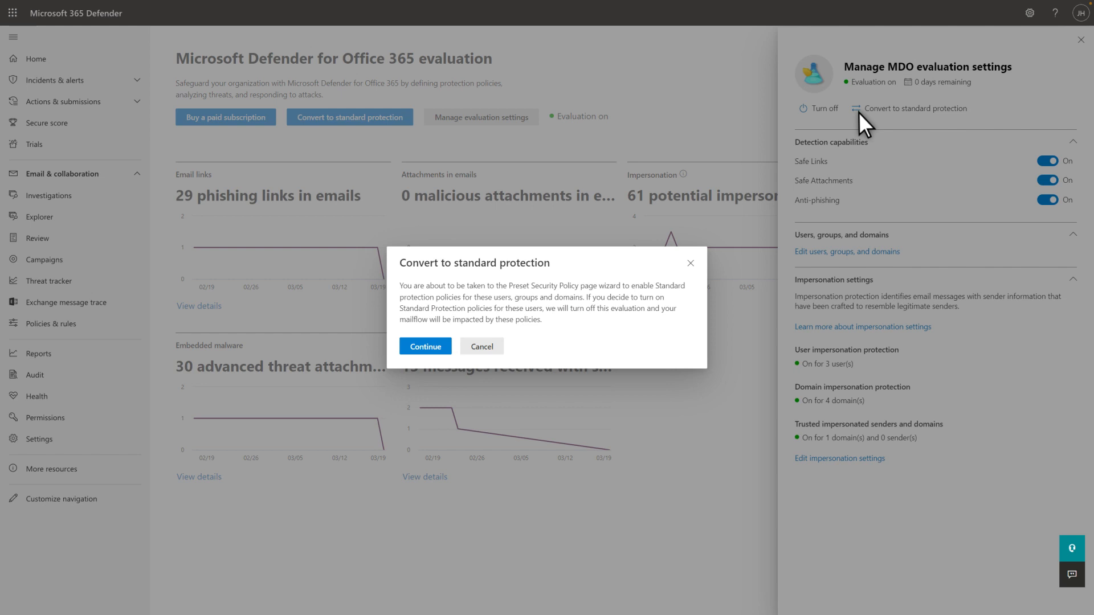
mouse_move(481, 346)
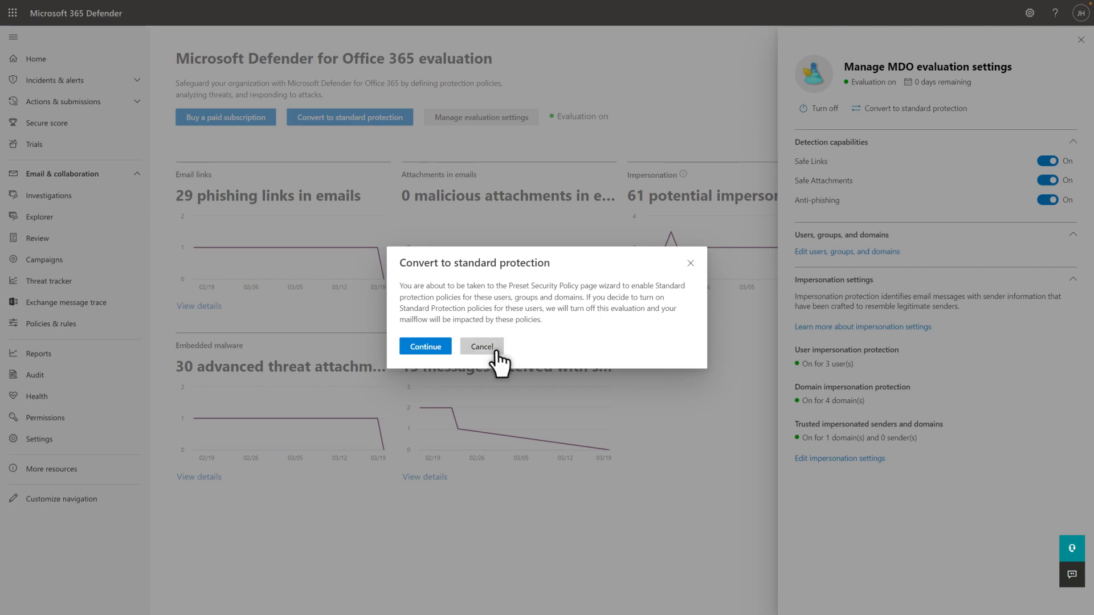
left_click(481, 347)
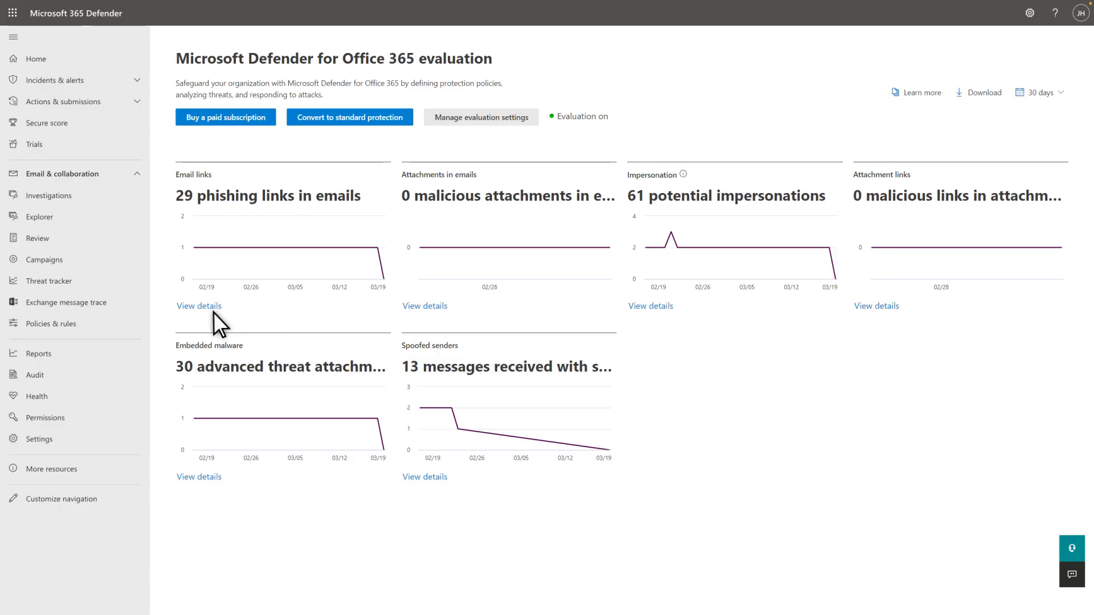
View details for Email links, adjust the Detection filter, then bring up Threat Explorer.
left_click(198, 306)
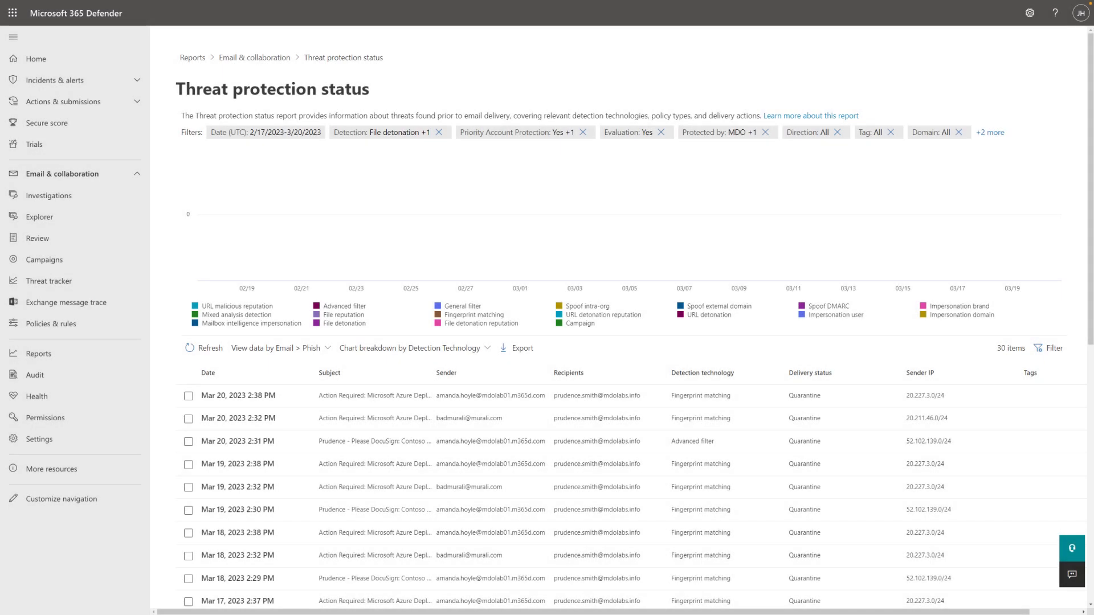
left_click(384, 132)
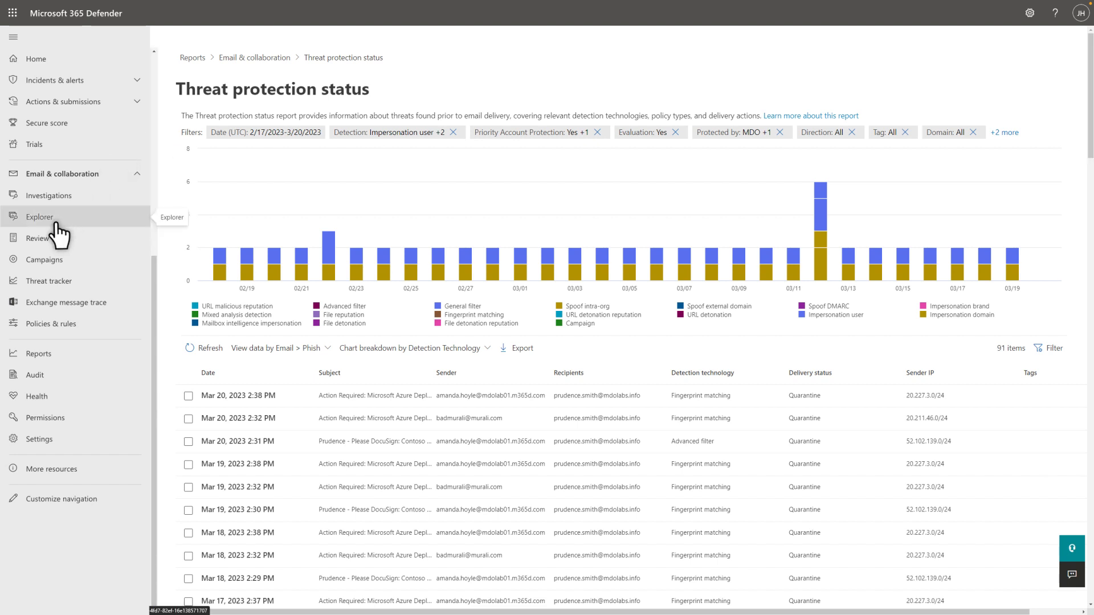
left_click(40, 216)
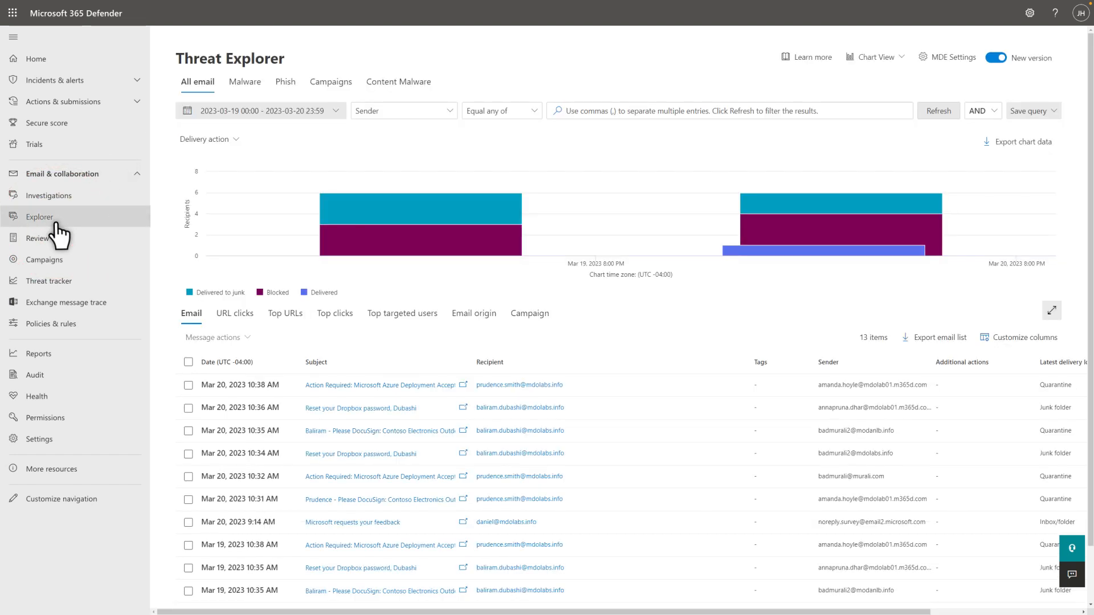